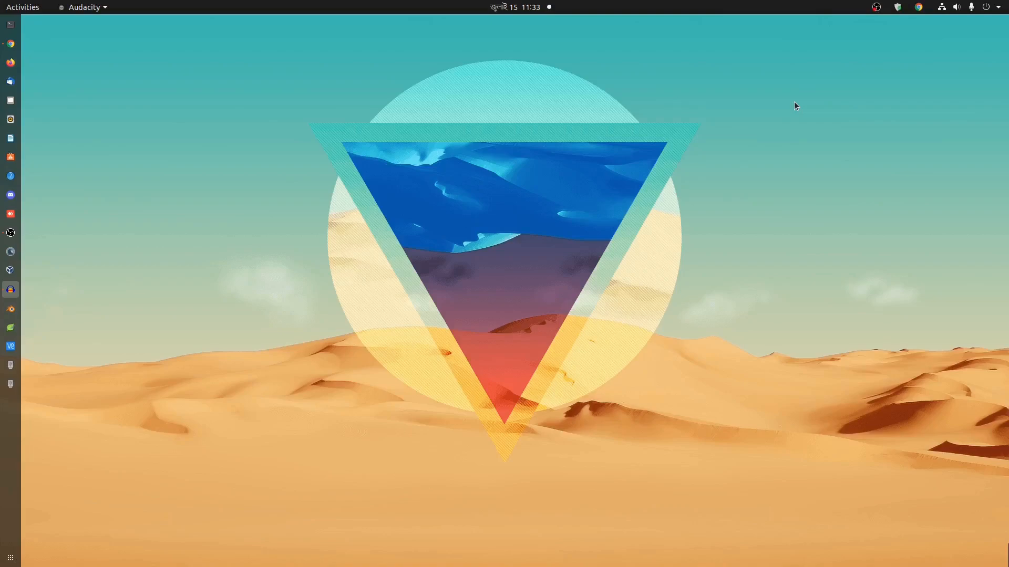
{"action": "mouse_move", "coordinate": [39, 52]}
{"action": "type", "text": "rasp"}
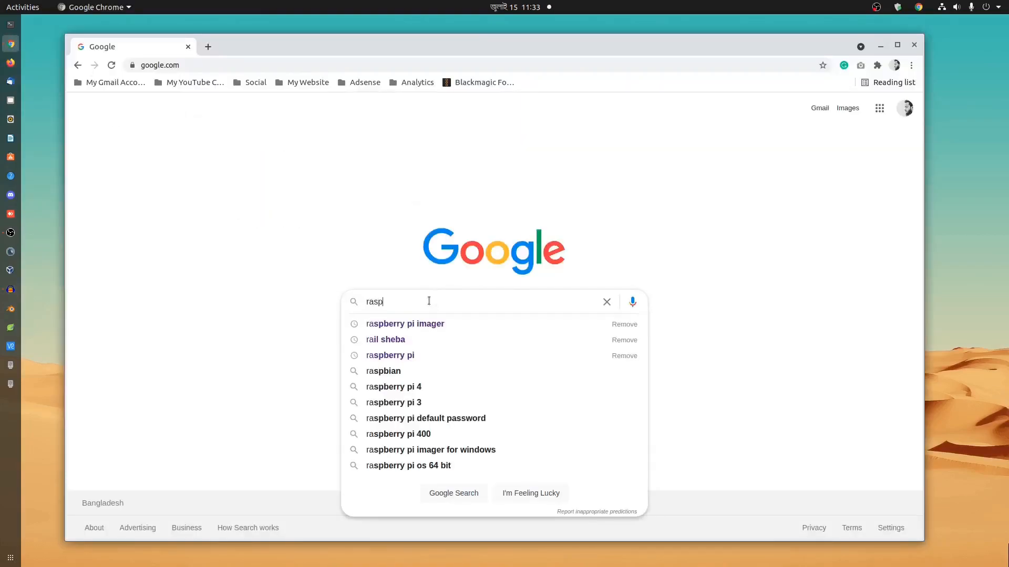
Search 'raspberry pi imager' and reach the Imager download section on the Raspberry Pi OS page
{"action": "left_click", "coordinate": [405, 324]}
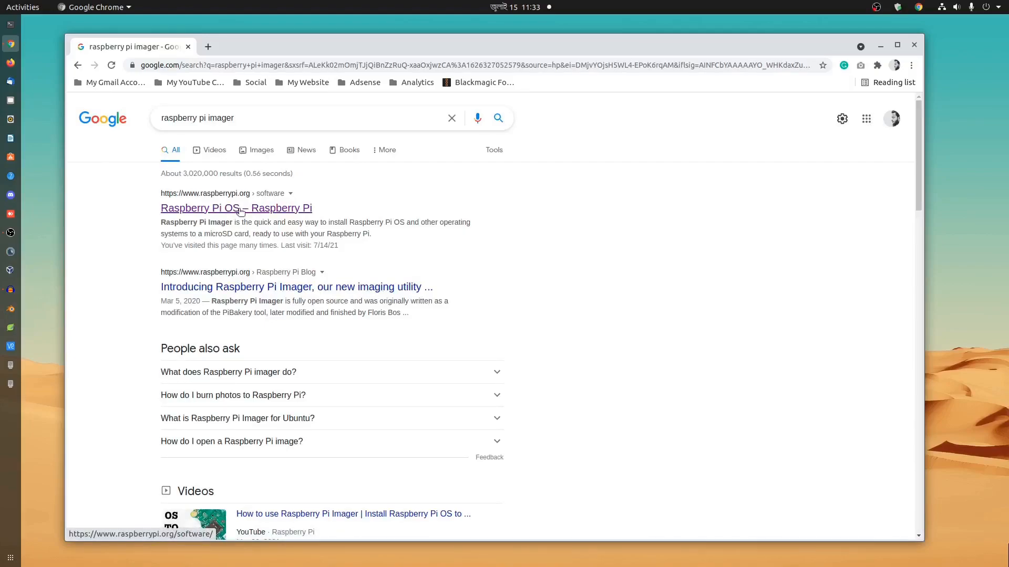
{"action": "left_click", "coordinate": [236, 208]}
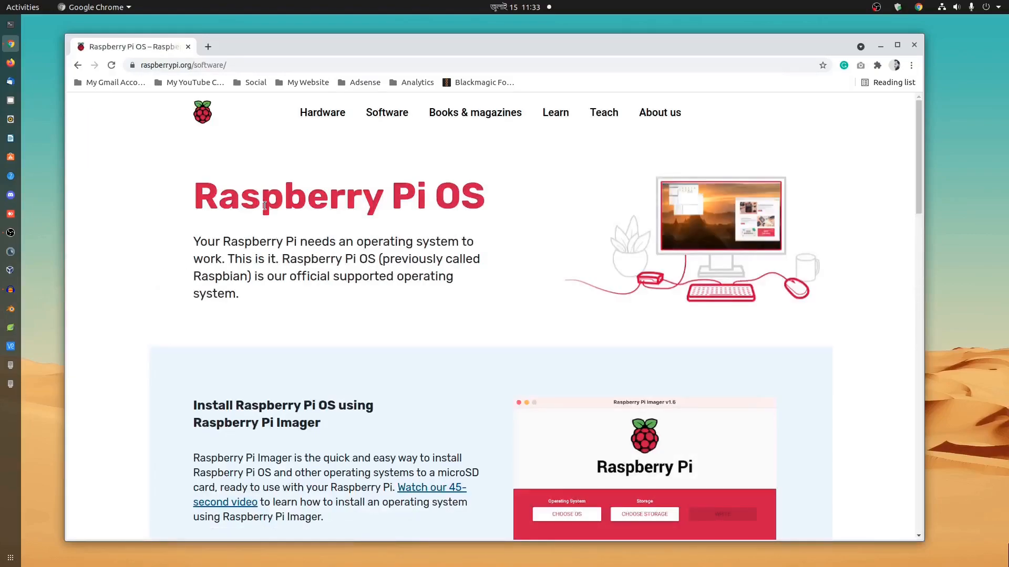
{"action": "scroll", "scroll_direction": "down", "scroll_amount": 3}
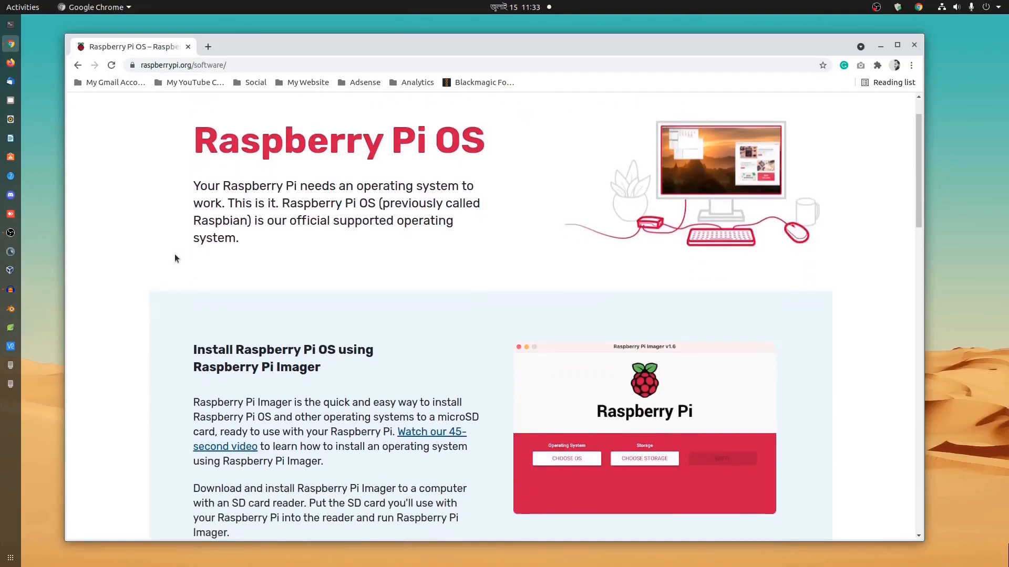
{"action": "scroll", "scroll_direction": "down", "scroll_amount": 3}
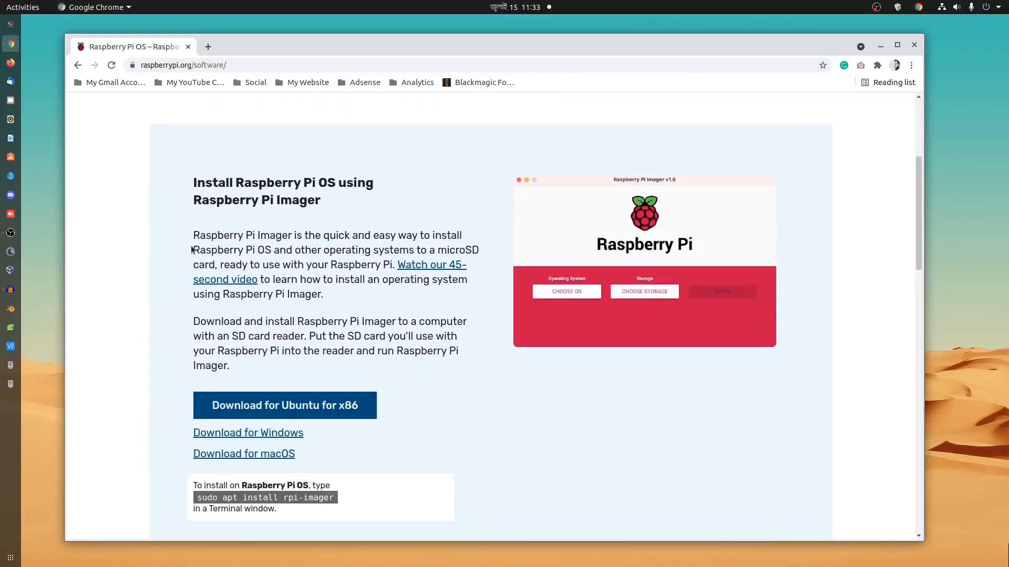
{"action": "mouse_move", "coordinate": [348, 458]}
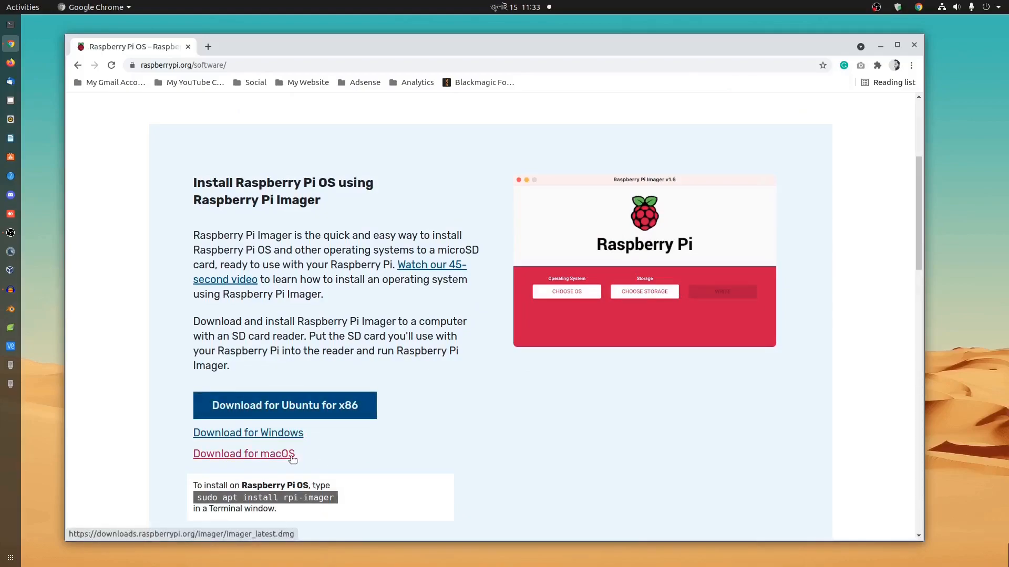
{"action": "mouse_move", "coordinate": [223, 496]}
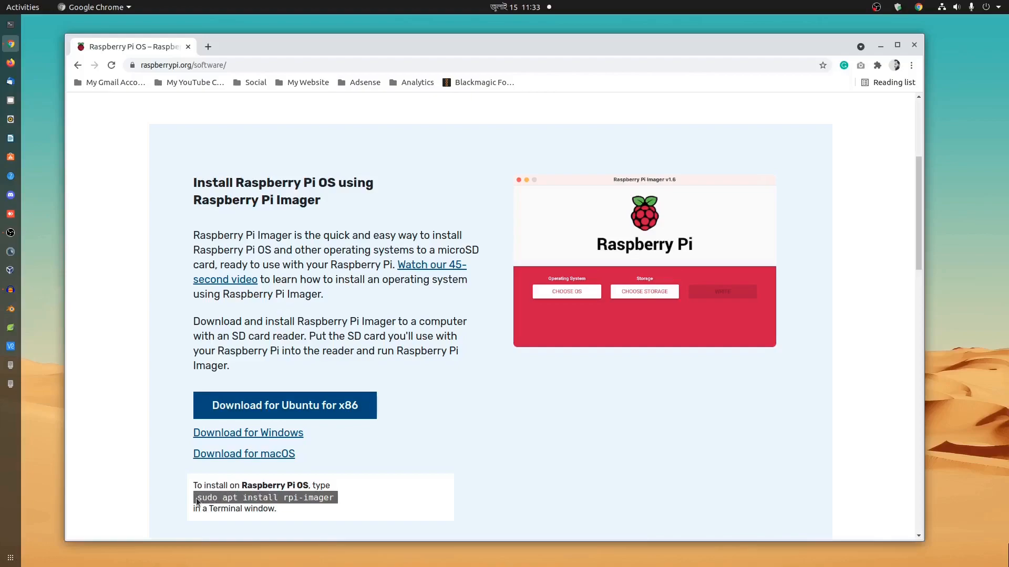
{"action": "mouse_move", "coordinate": [247, 432]}
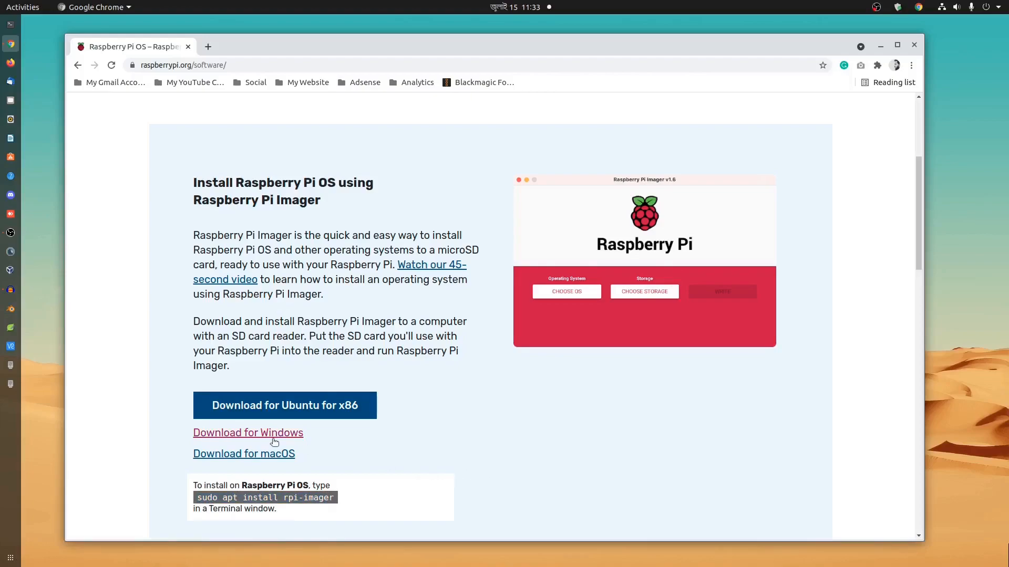
{"action": "mouse_move", "coordinate": [248, 432]}
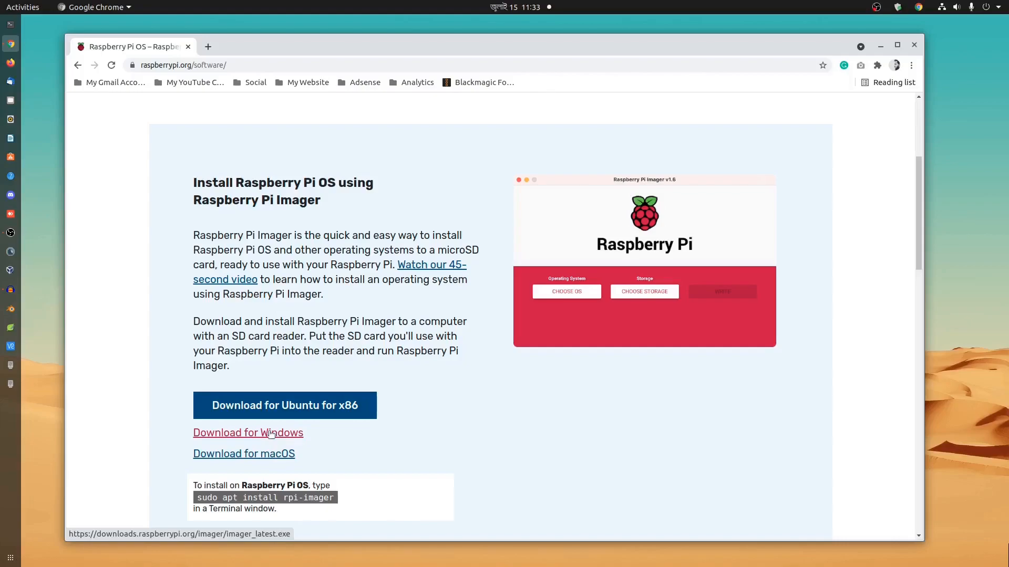
{"action": "mouse_move", "coordinate": [321, 451]}
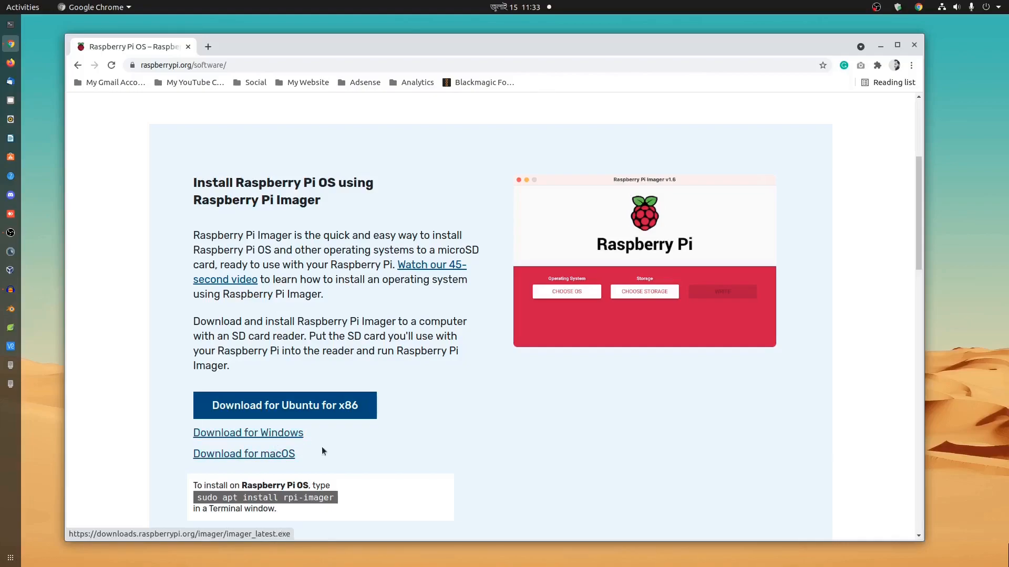
{"action": "mouse_move", "coordinate": [358, 456]}
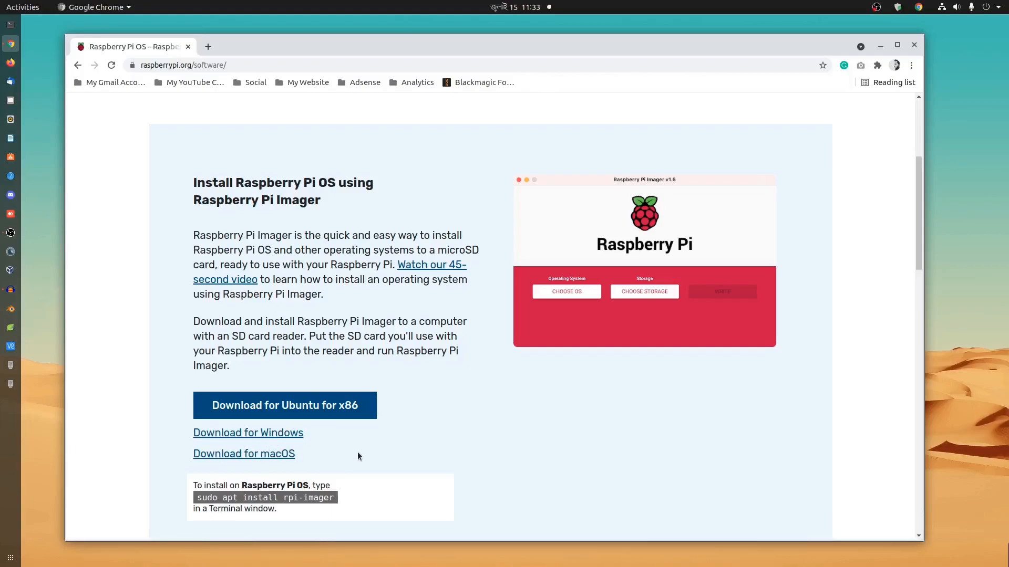
{"action": "mouse_move", "coordinate": [321, 414]}
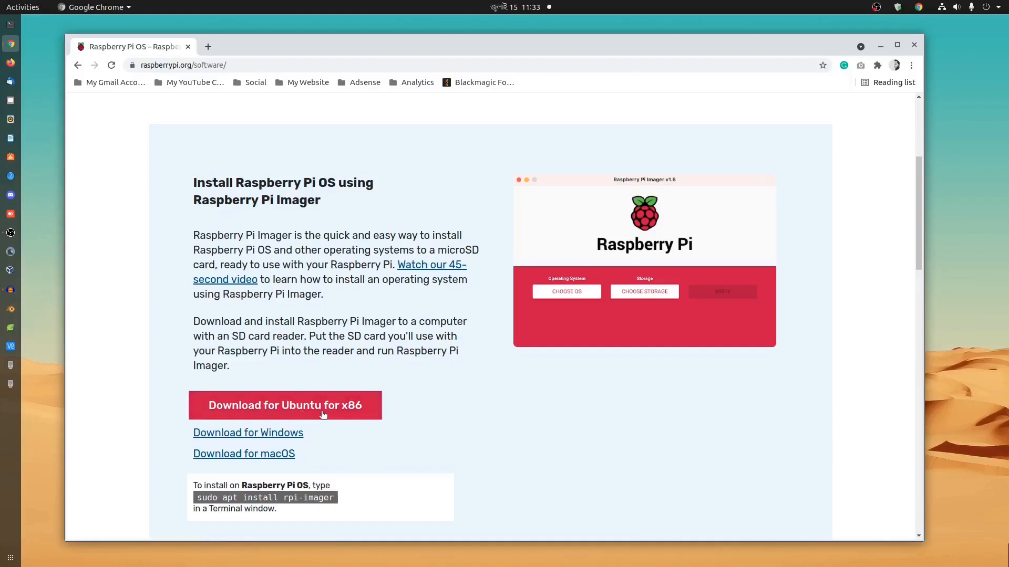
{"action": "mouse_move", "coordinate": [726, 480]}
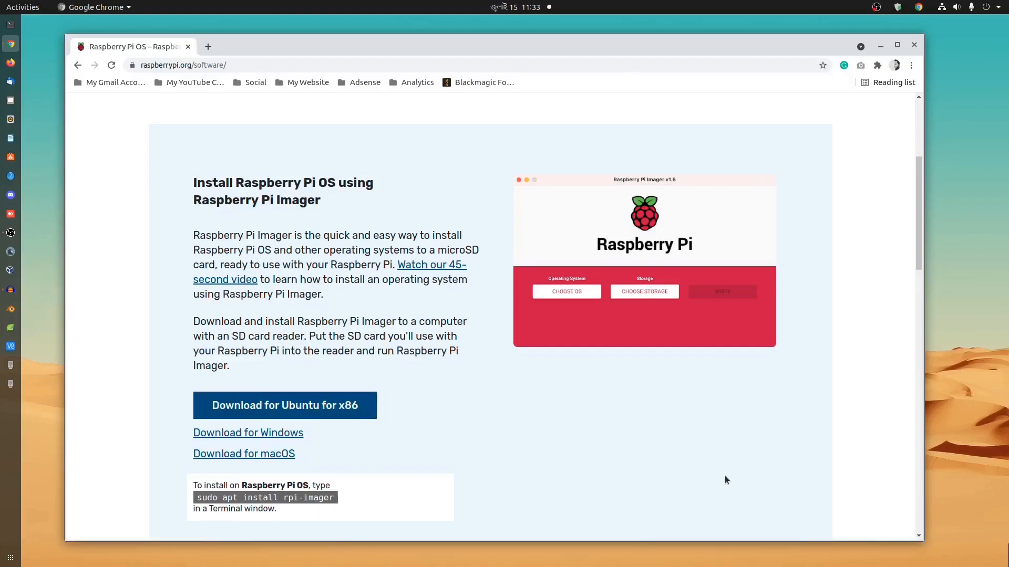
{"action": "mouse_move", "coordinate": [879, 65]}
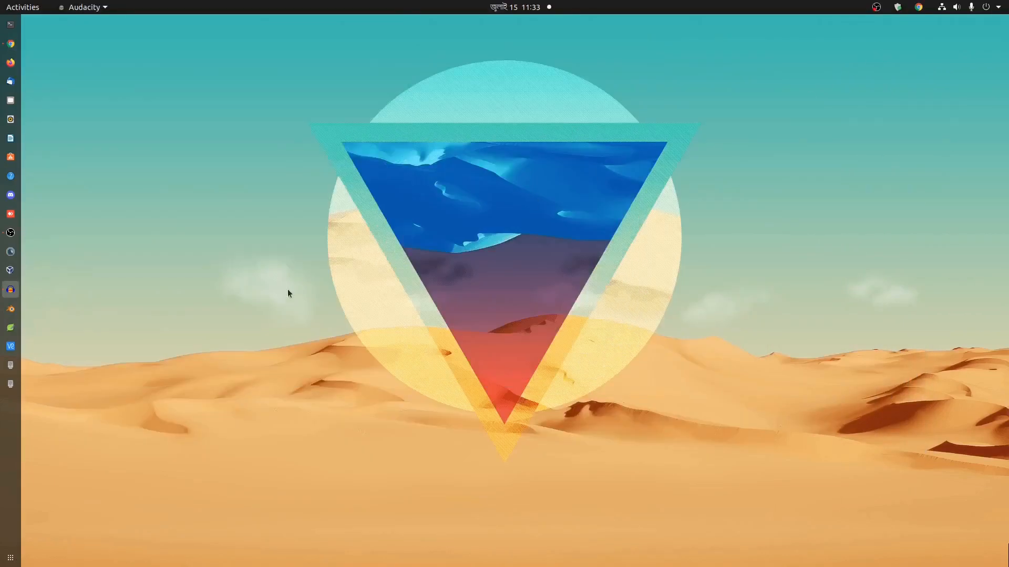
Run 'sudo snap install rpi-imager' in Terminal and confirm rpi-imager 1.6.2 installed
{"action": "left_click", "coordinate": [10, 25]}
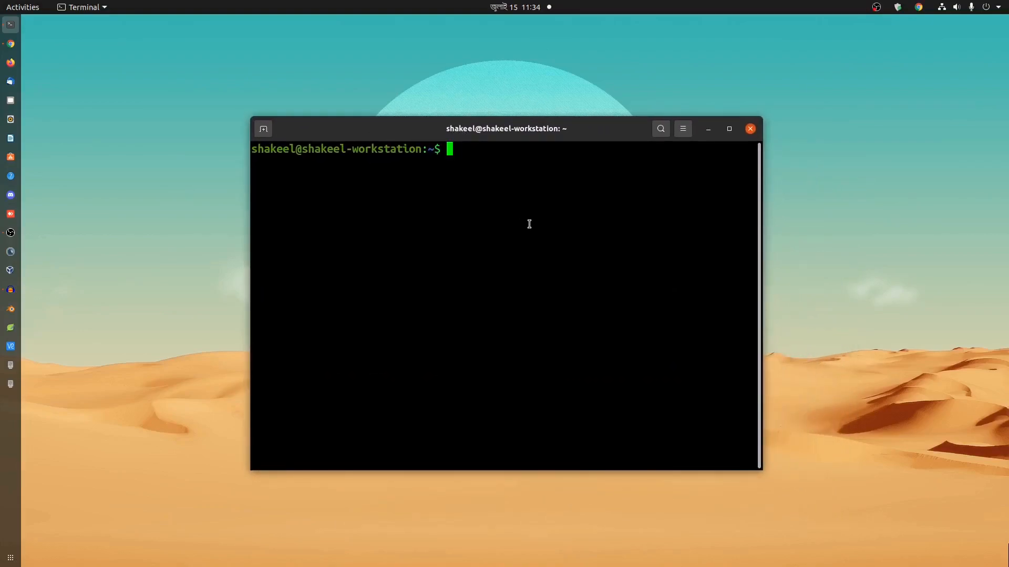
{"action": "type", "text": "sudo snap"}
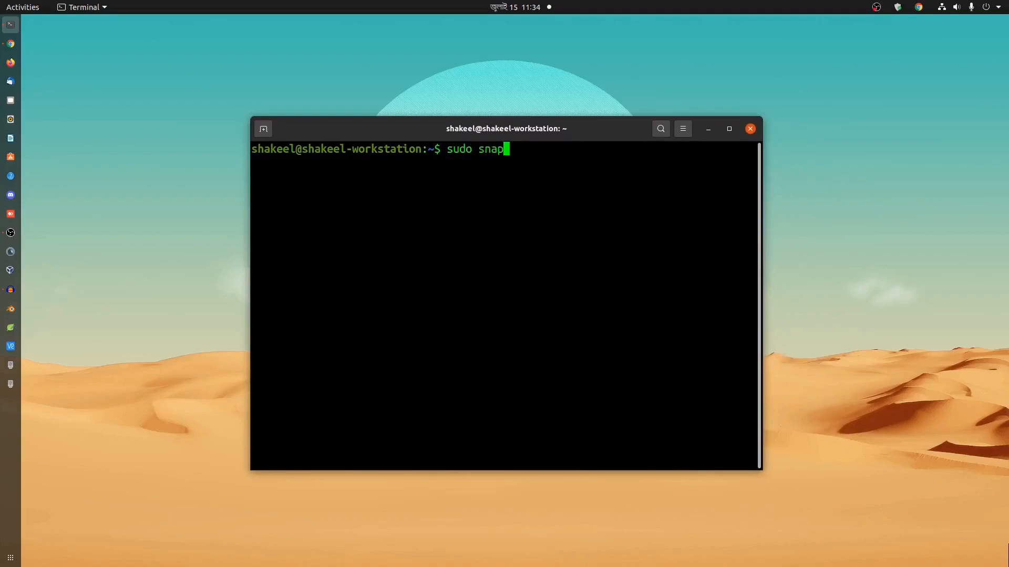
{"action": "type", "text": "install"}
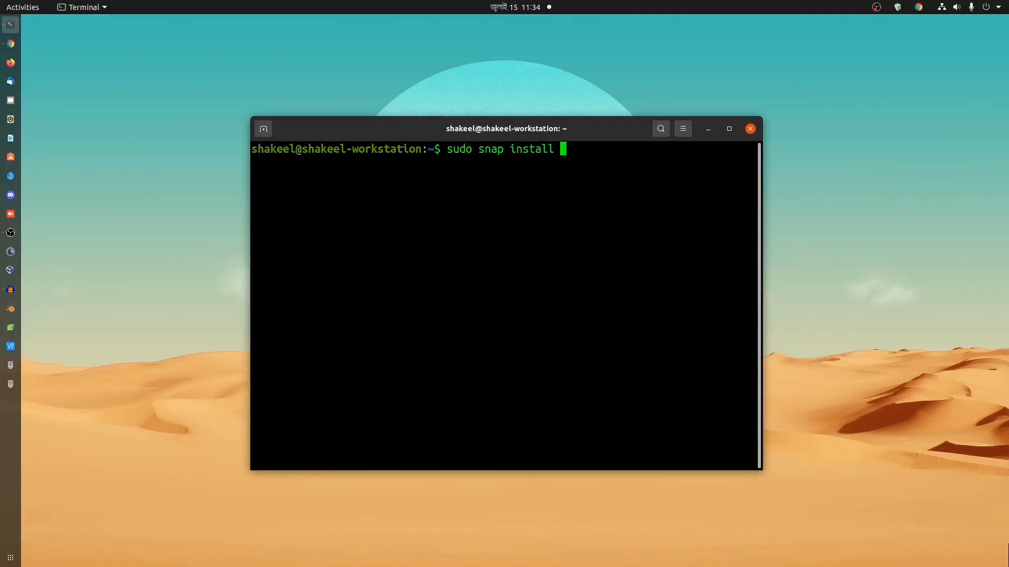
{"action": "type", "text": "rpi-im"}
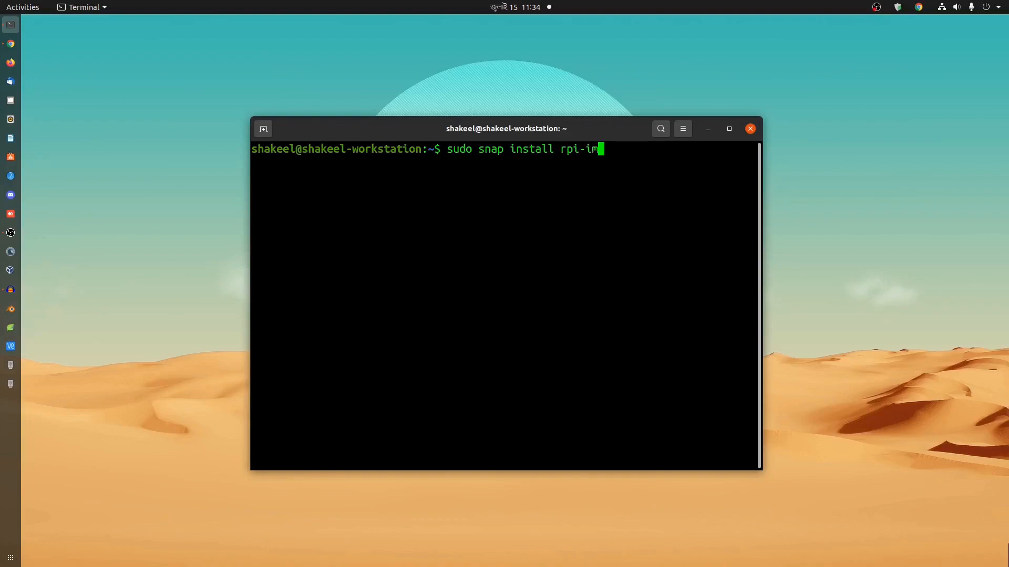
{"action": "type", "text": "ager"}
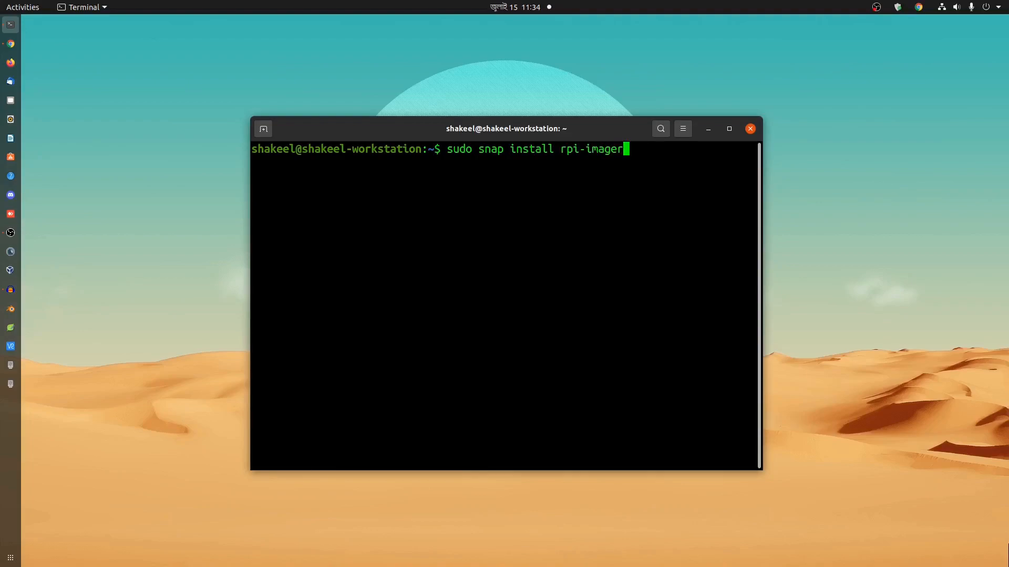
{"action": "key", "text": "Return"}
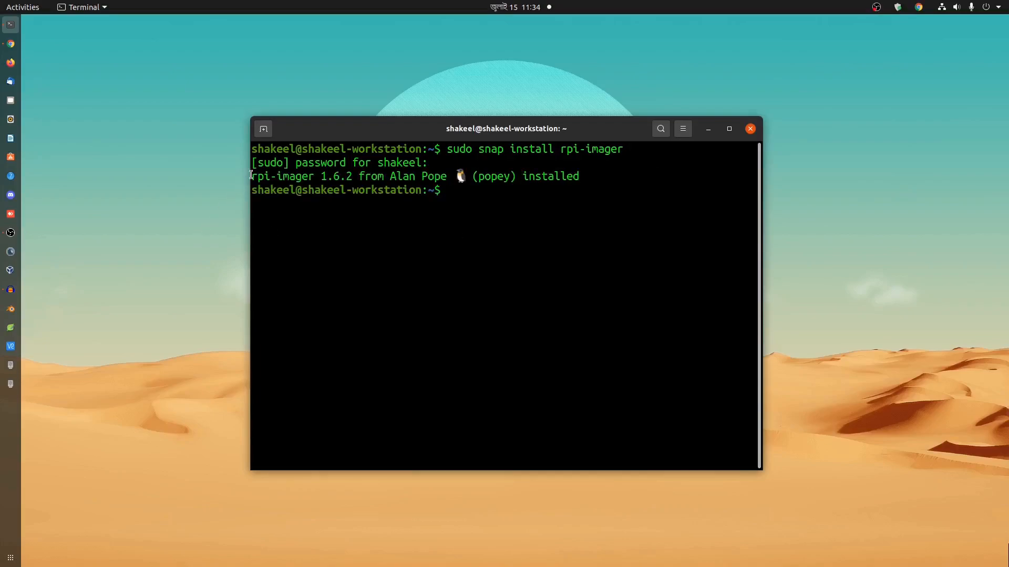
{"action": "triple_click", "coordinate": [412, 176]}
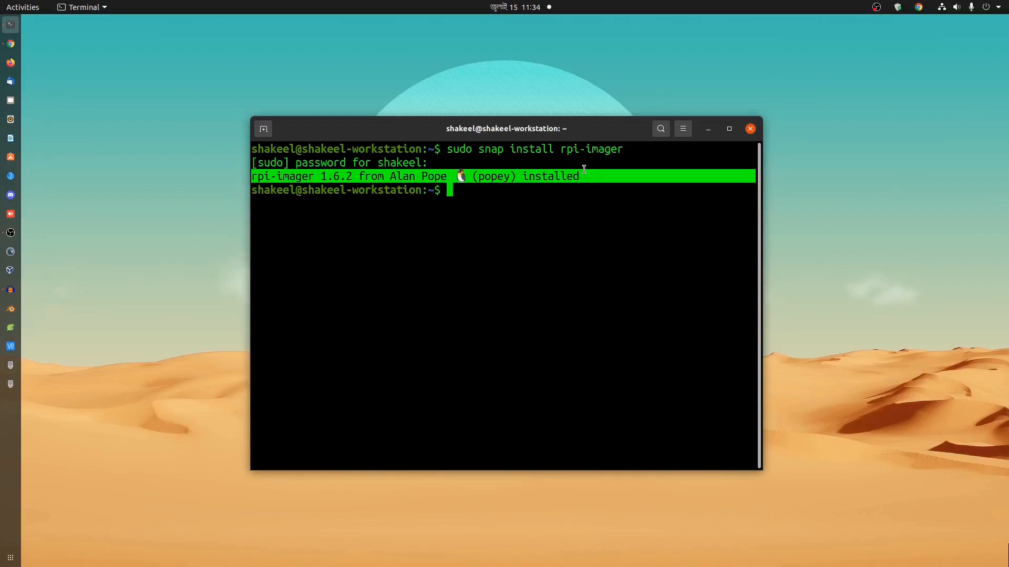
{"action": "left_click", "coordinate": [750, 128]}
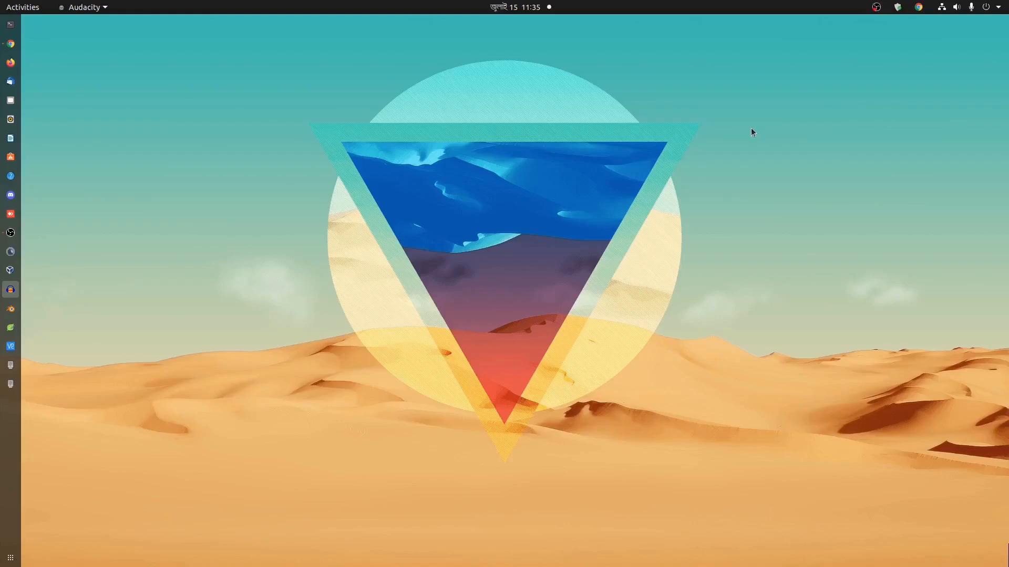
{"action": "mouse_move", "coordinate": [10, 558]}
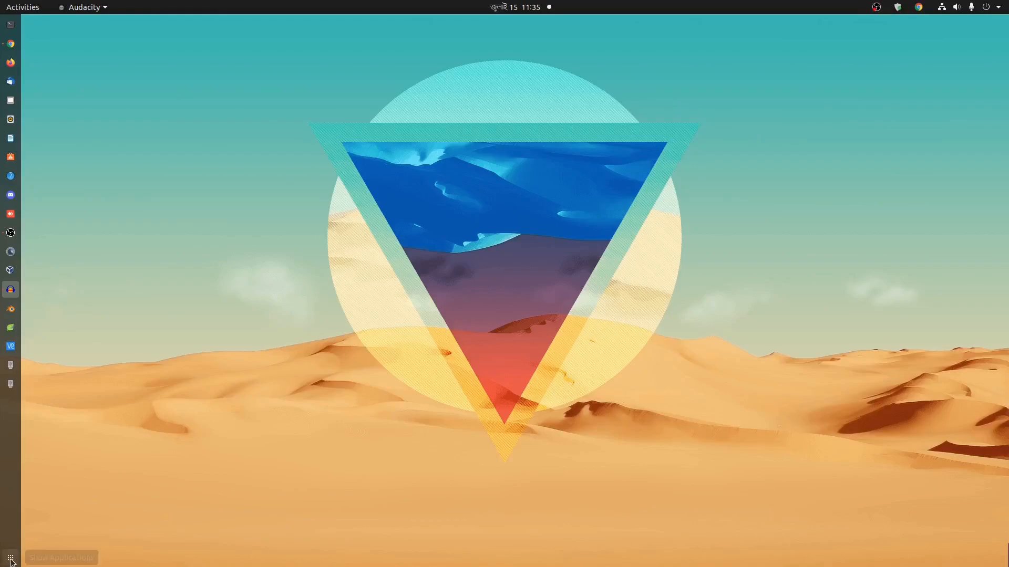
Search the applications overview for 'imag' to find Imager
{"action": "left_click", "coordinate": [11, 558]}
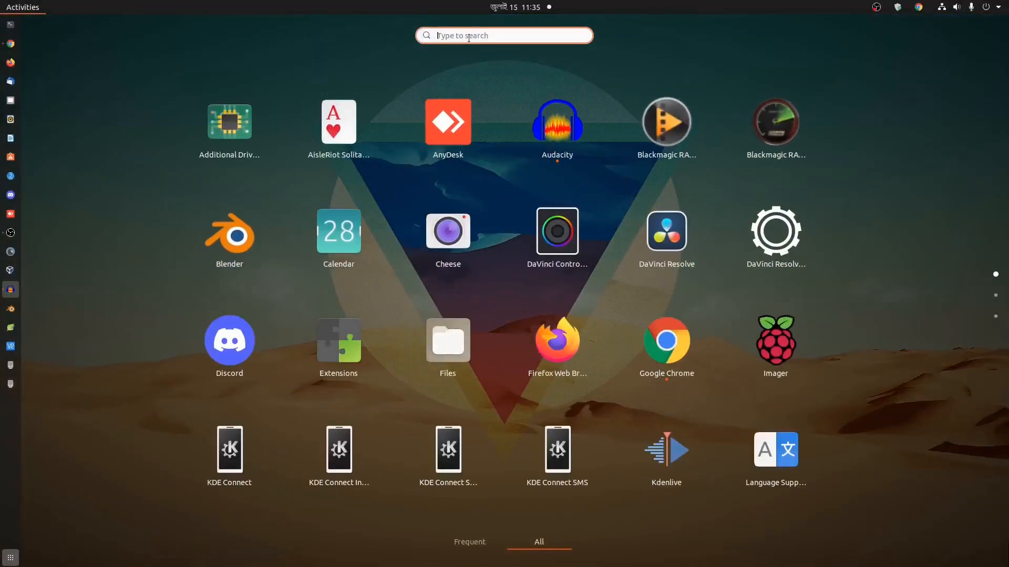
{"action": "type", "text": "imag"}
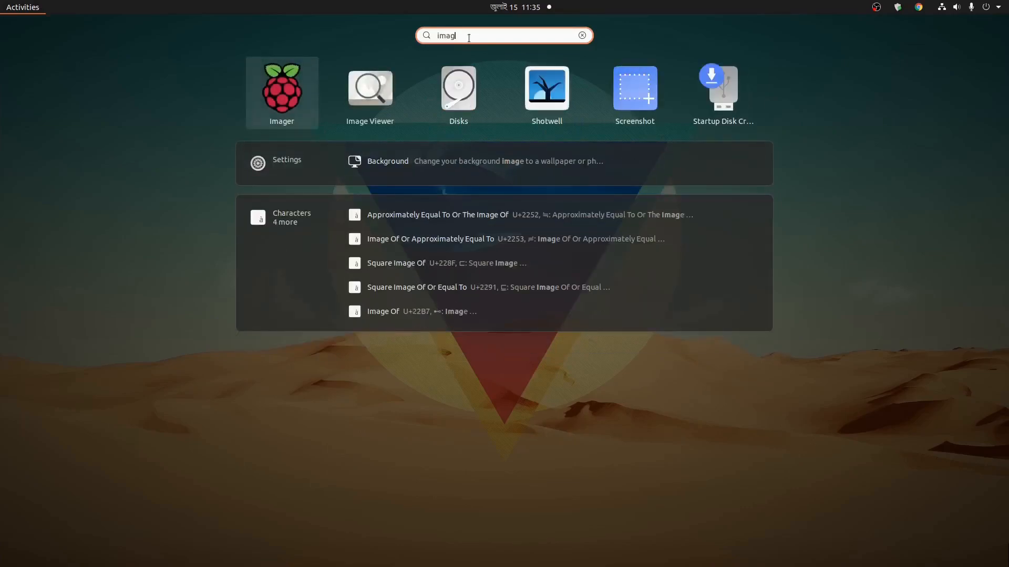
{"action": "mouse_move", "coordinate": [282, 93]}
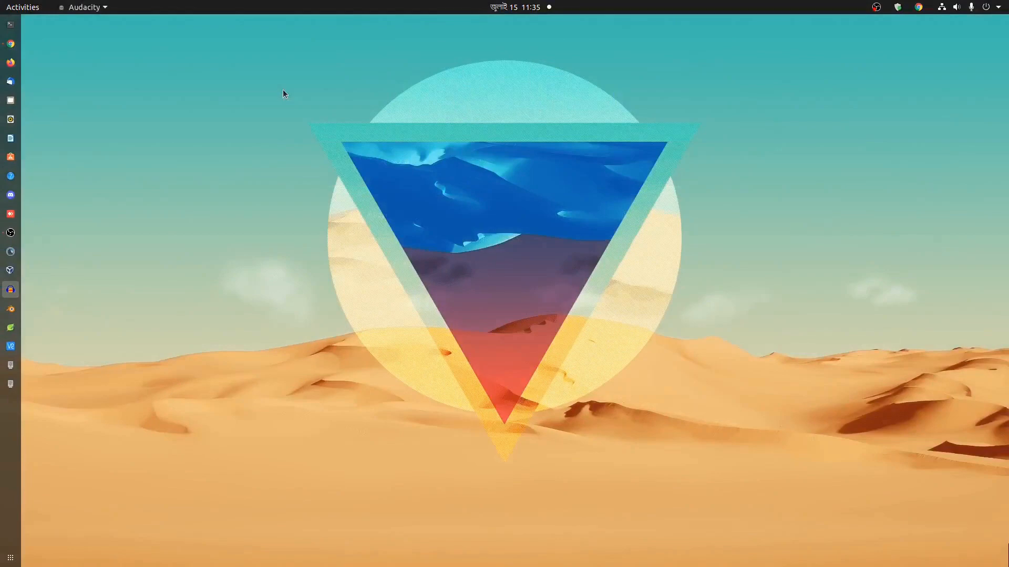
Launch Imager and browse Other general purpose OS to the Ubuntu 21.04 images
{"action": "left_click", "coordinate": [11, 365]}
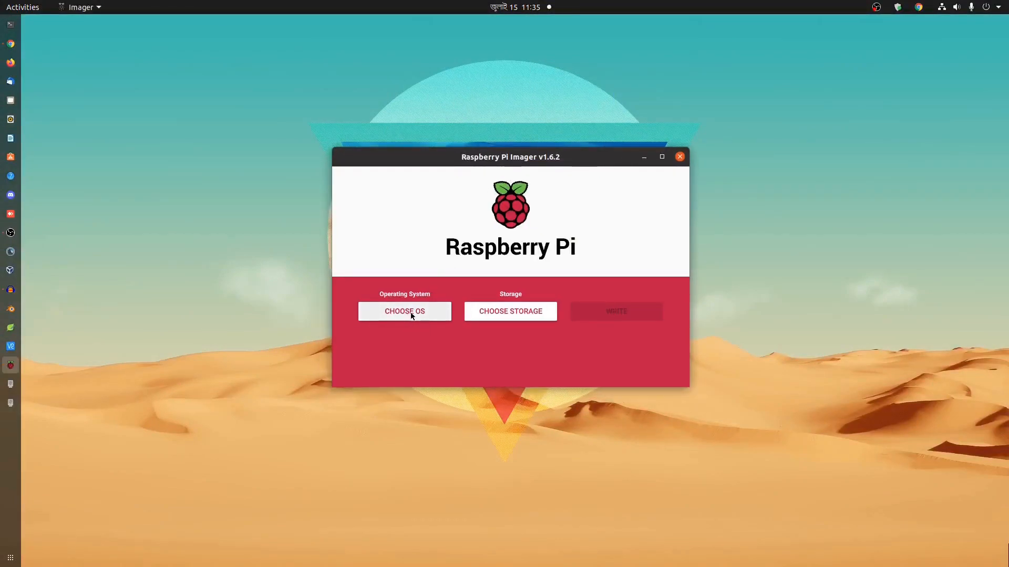
{"action": "left_click", "coordinate": [403, 311]}
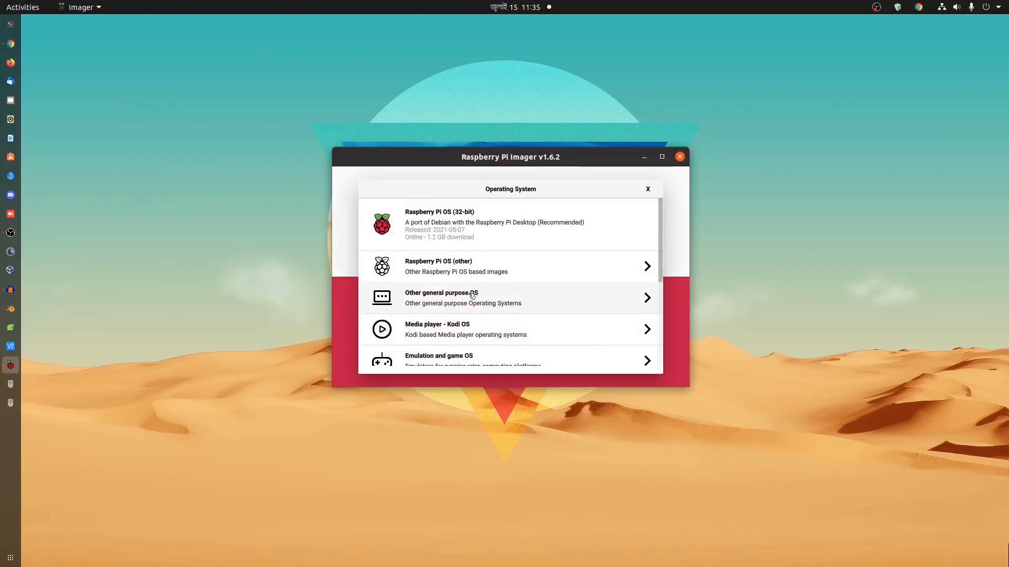
{"action": "left_click", "coordinate": [510, 297]}
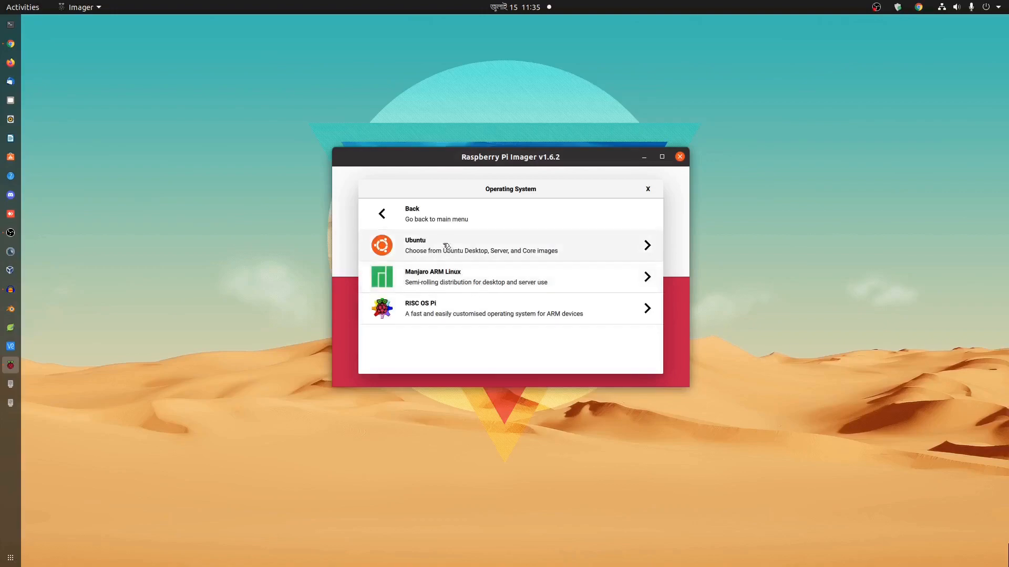
{"action": "mouse_move", "coordinate": [460, 246]}
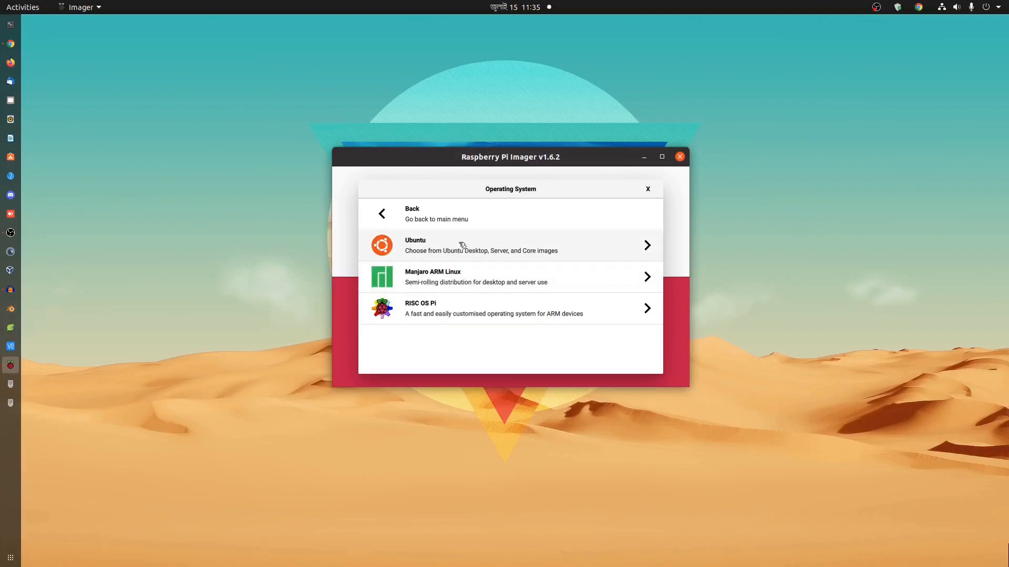
{"action": "left_click", "coordinate": [509, 245]}
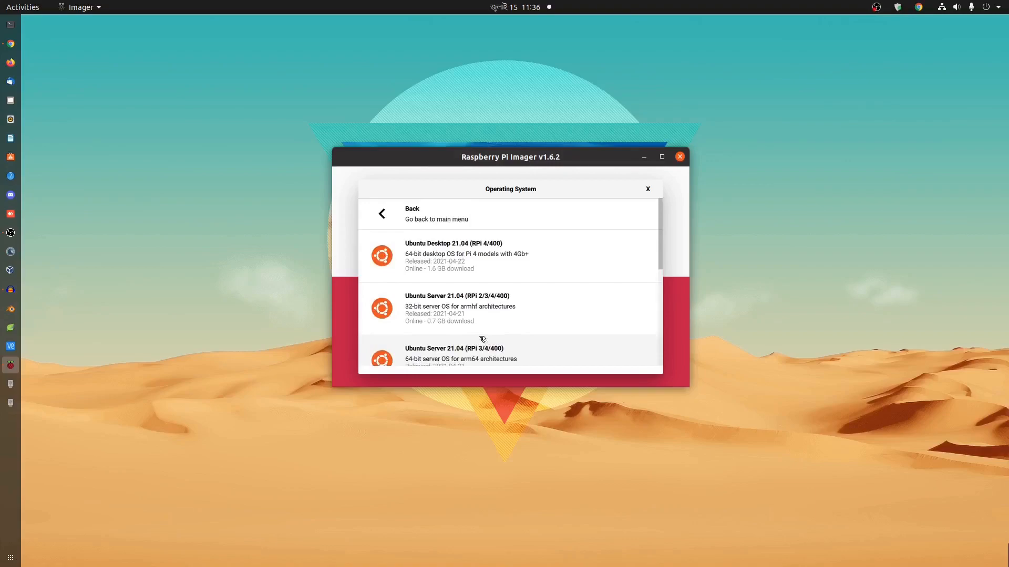
{"action": "mouse_move", "coordinate": [452, 245]}
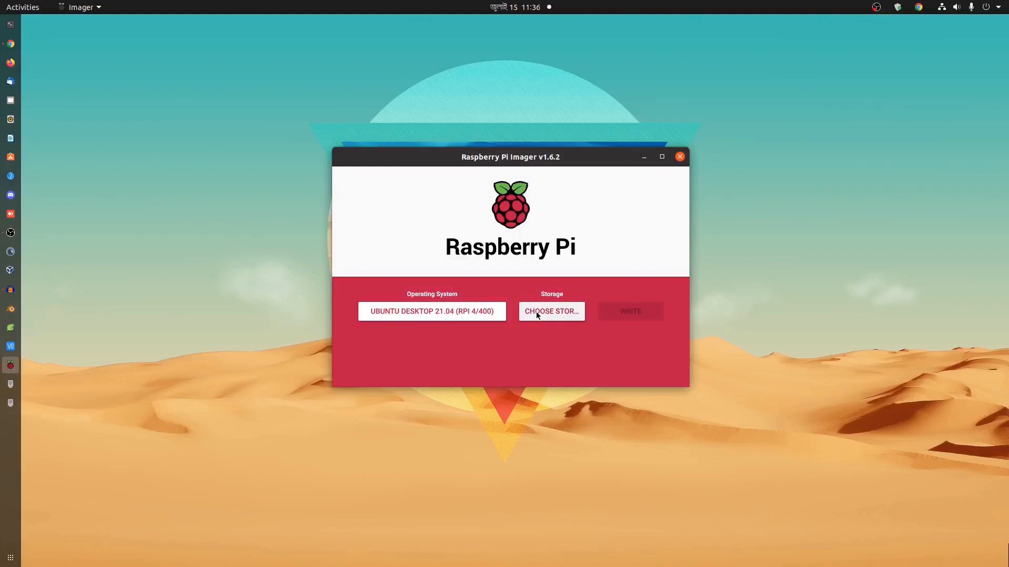
Select the 15.9 GB Mass Storage_Device and write the Ubuntu Desktop 21.04 image to it
{"action": "left_click", "coordinate": [549, 311]}
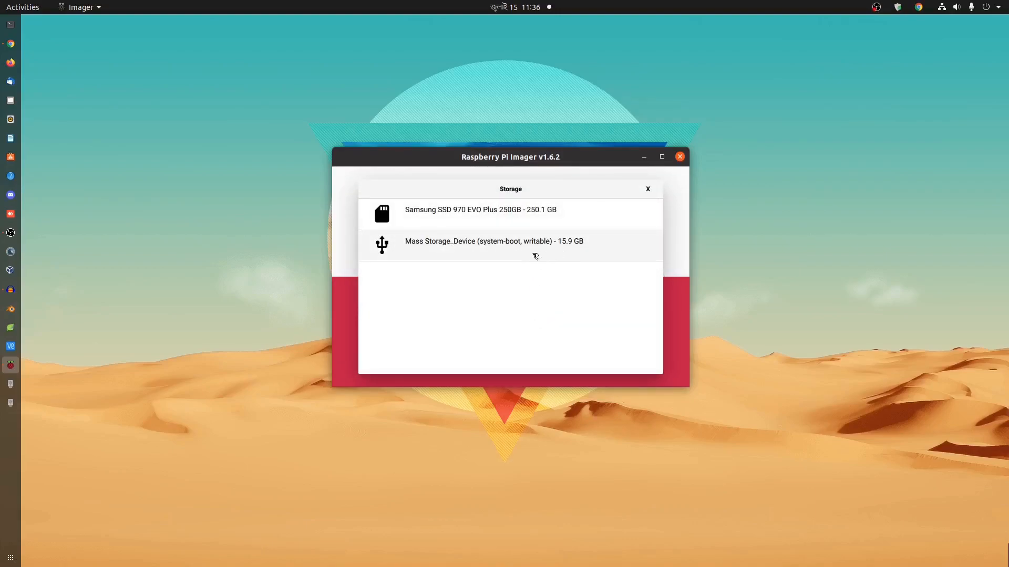
{"action": "left_click", "coordinate": [491, 245]}
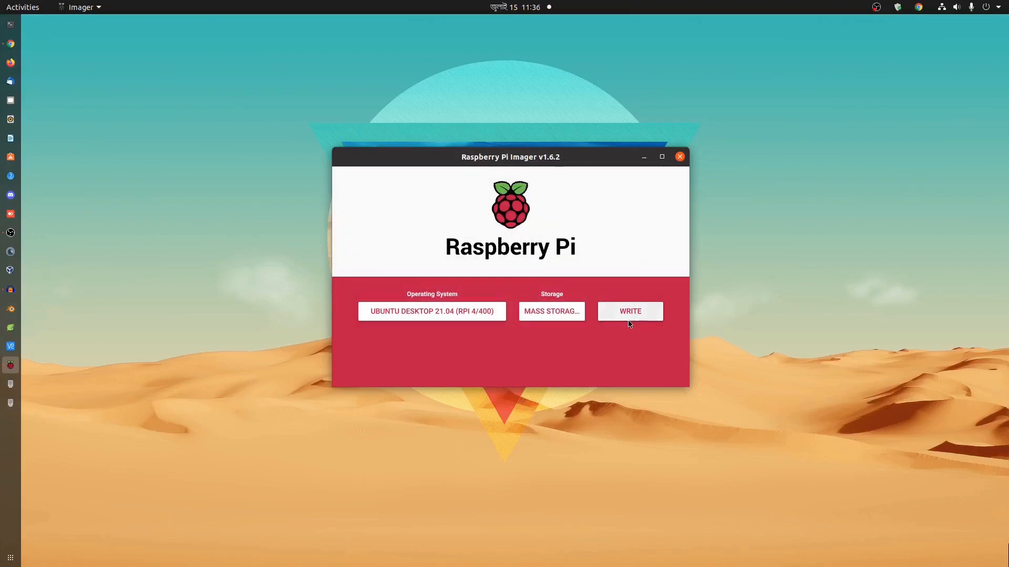
{"action": "left_click", "coordinate": [629, 310]}
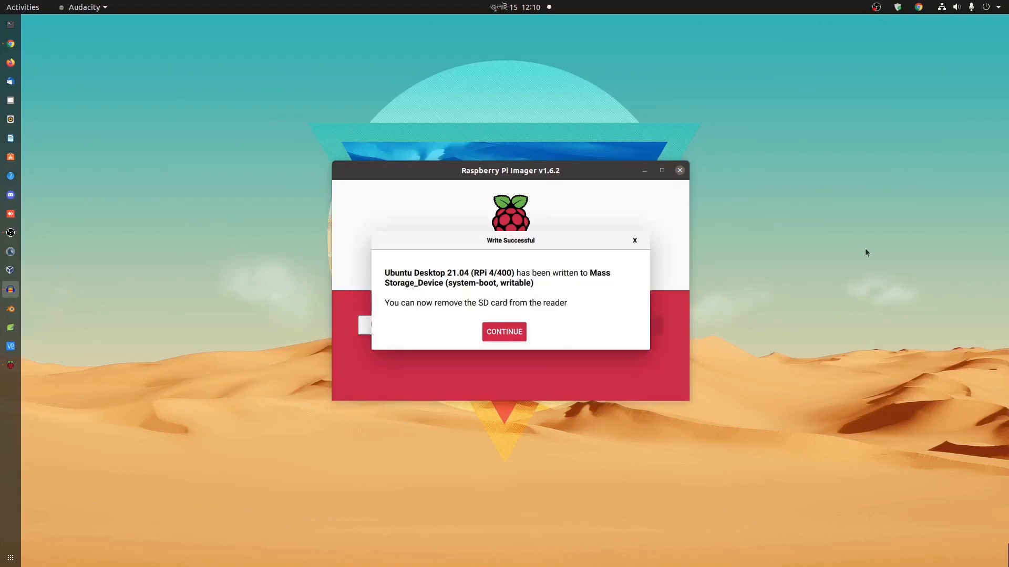
{"action": "mouse_move", "coordinate": [846, 294]}
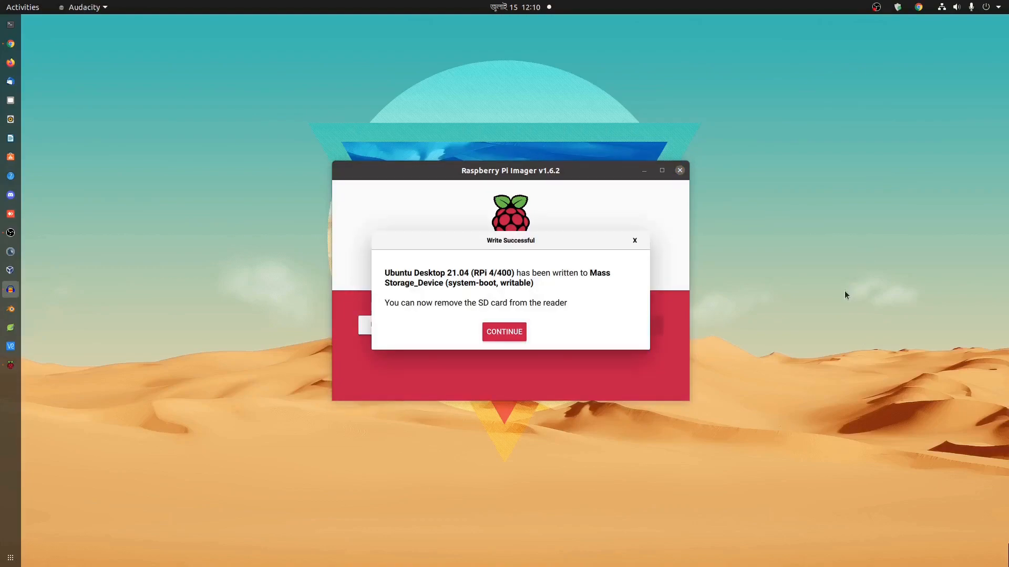
Dismiss Write Successful, check Terminal on the booted Pi, close Software Updater and show applications
{"action": "left_click", "coordinate": [504, 331]}
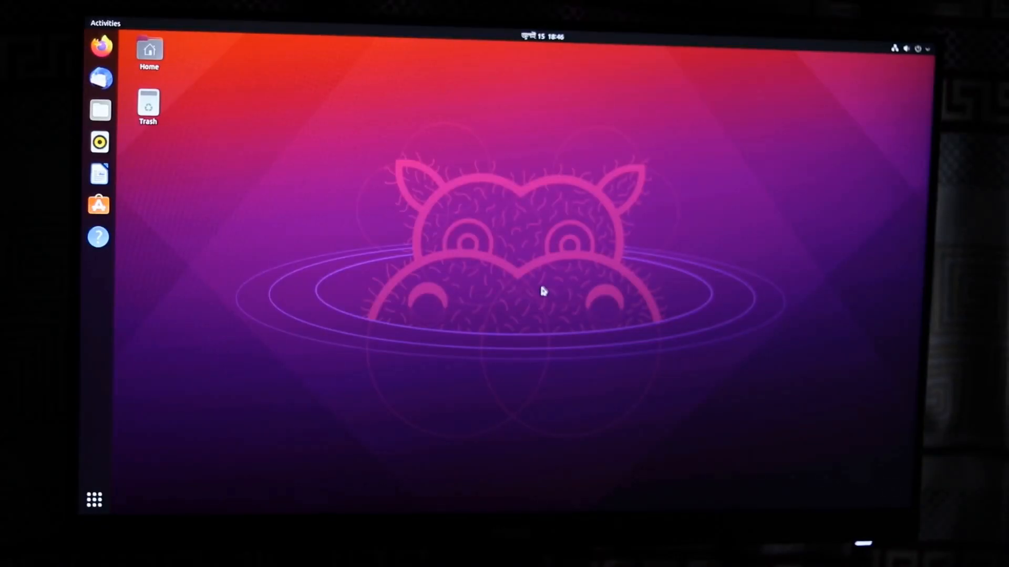
{"action": "mouse_move", "coordinate": [93, 499]}
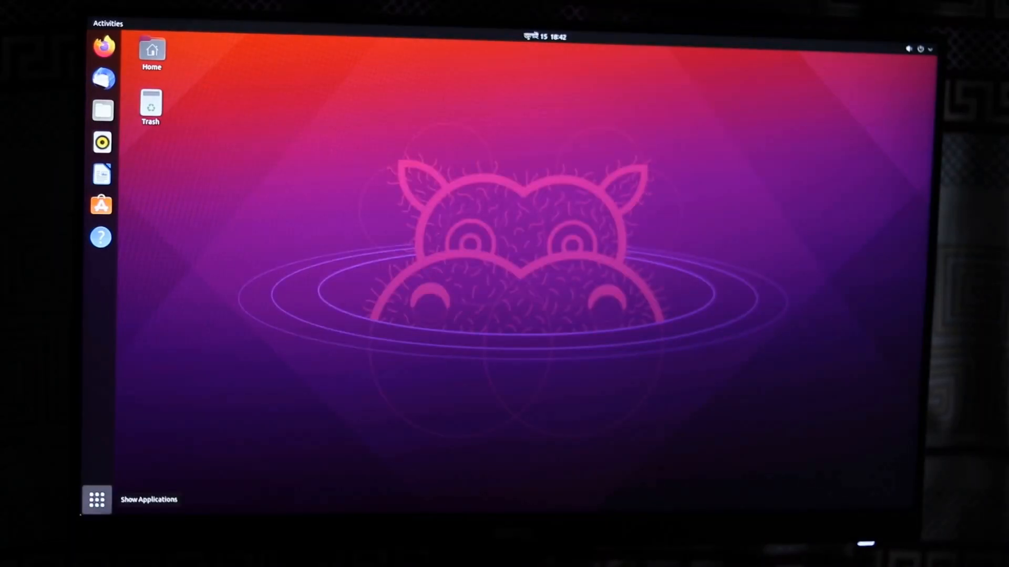
{"action": "left_click", "coordinate": [95, 500]}
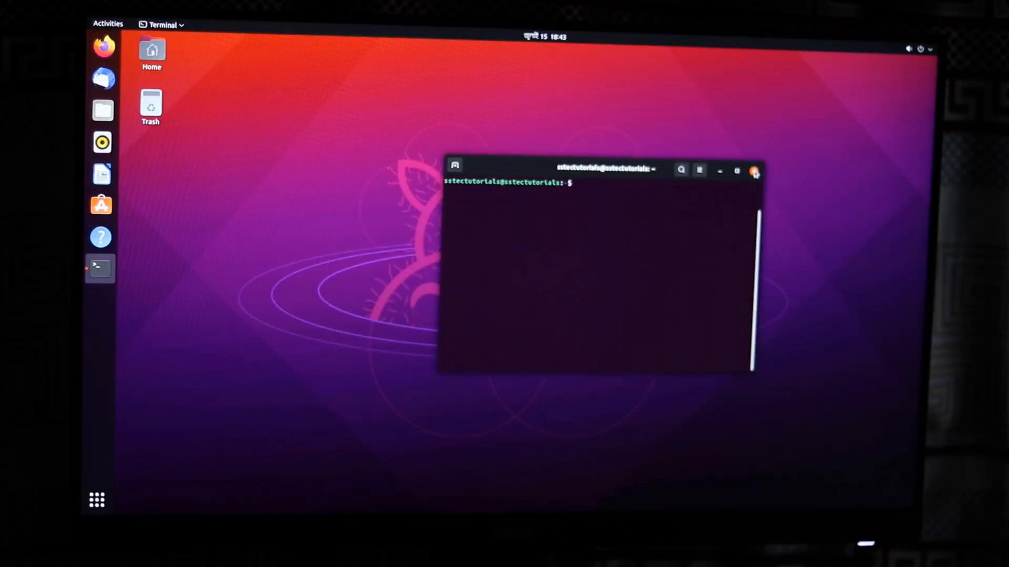
{"action": "left_click", "coordinate": [755, 170]}
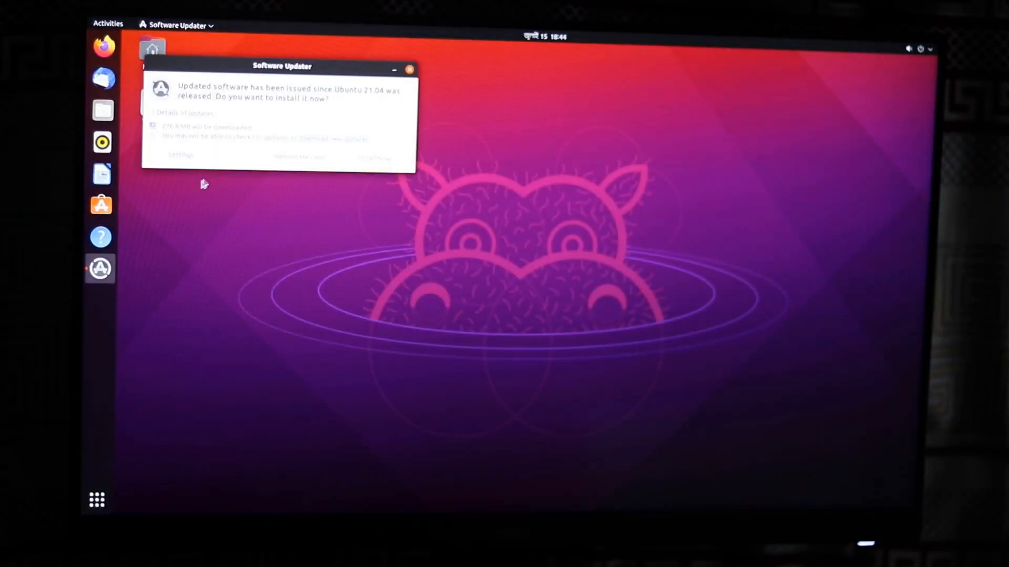
{"action": "left_click", "coordinate": [408, 69]}
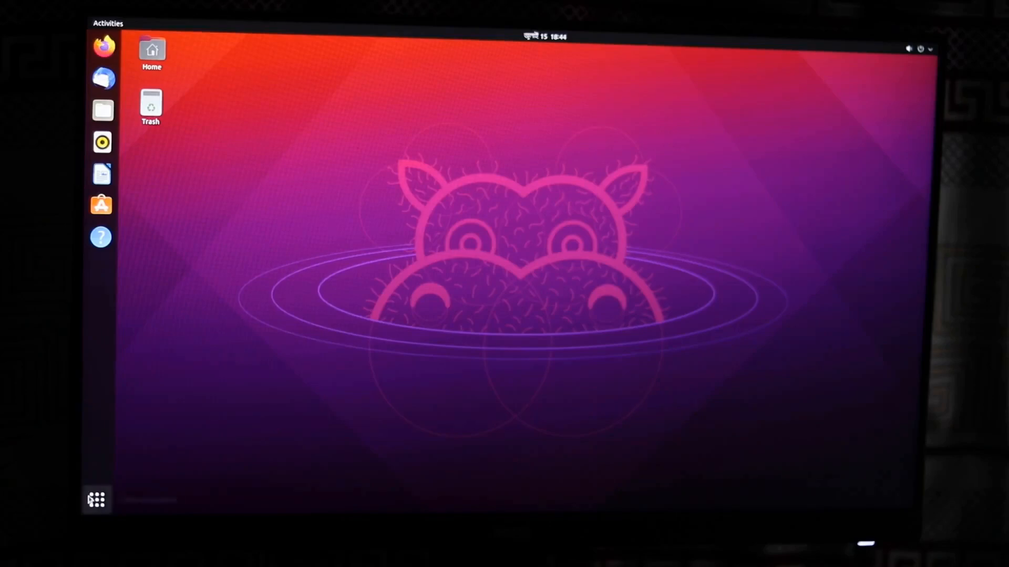
{"action": "left_click", "coordinate": [95, 501]}
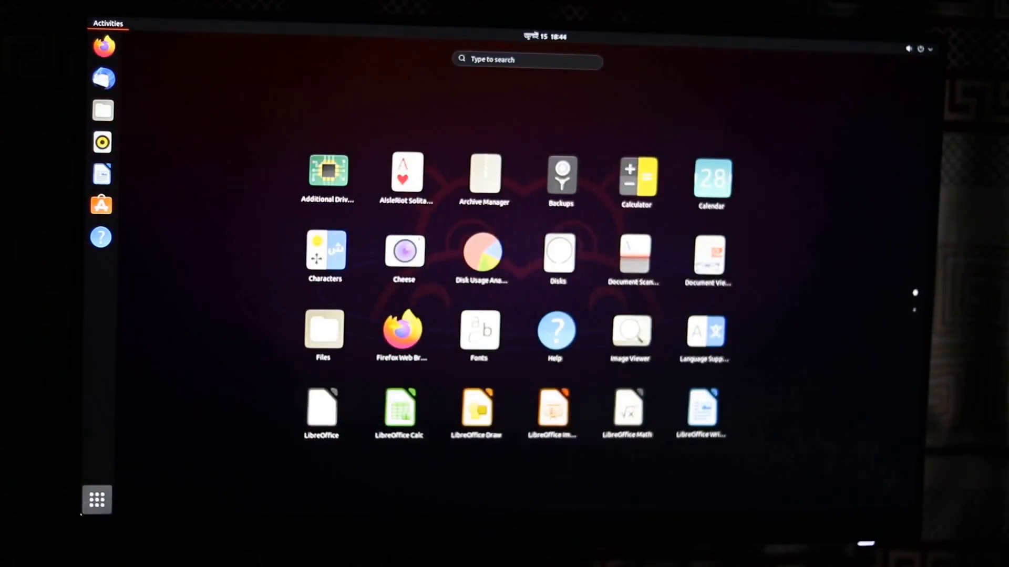